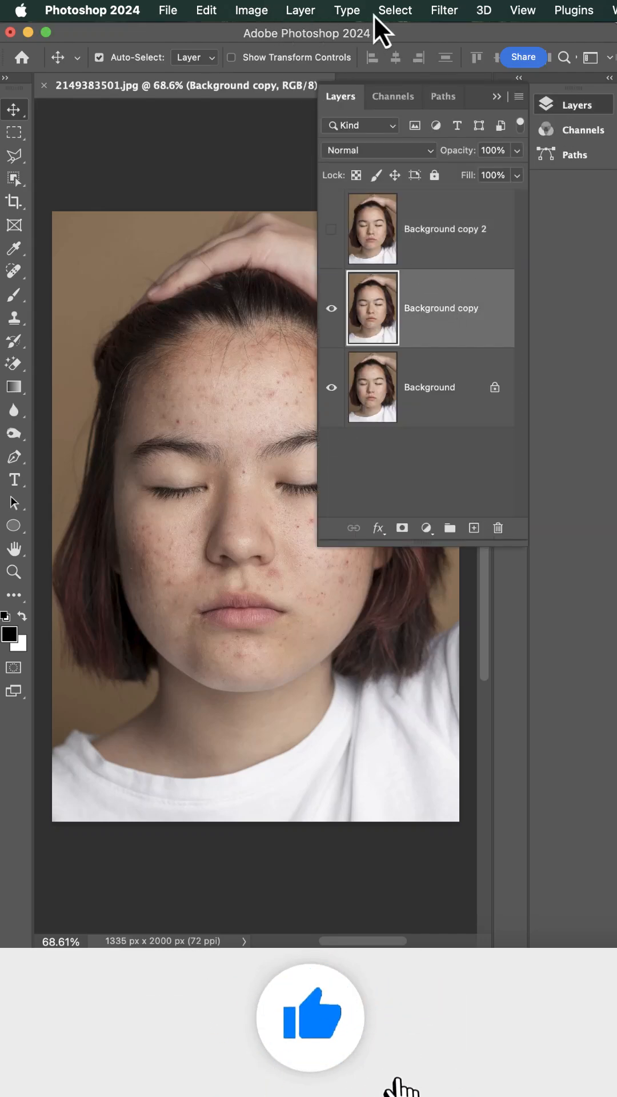
- Apply a Median noise filter with a 31 px radius to the Background copy layer
{"action": "left_click", "coordinate": [443, 10]}
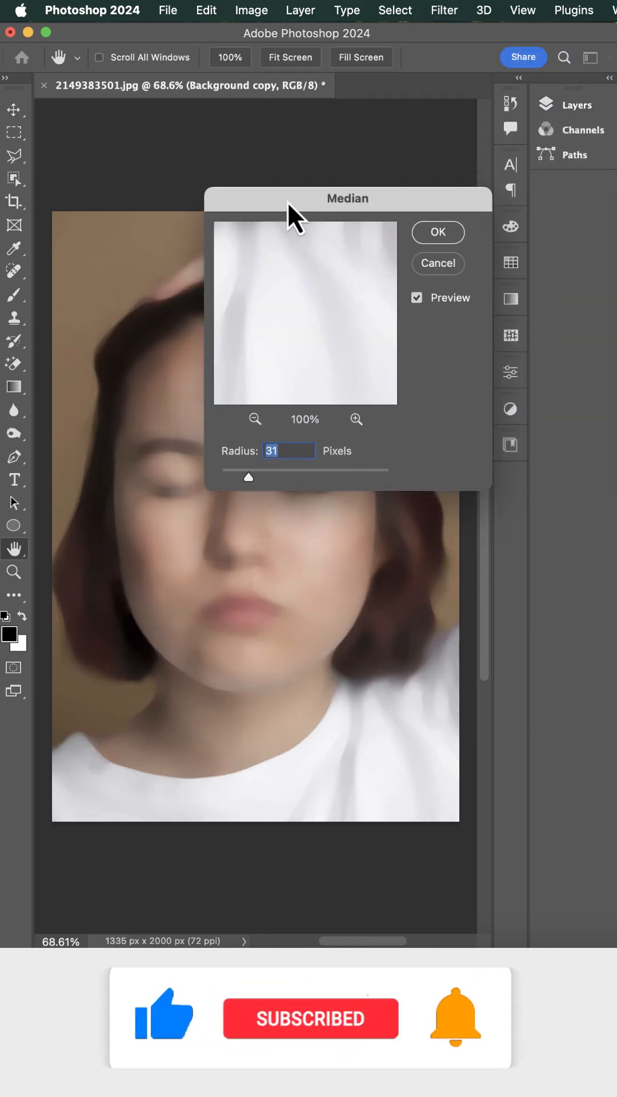
{"action": "left_click", "coordinate": [437, 232]}
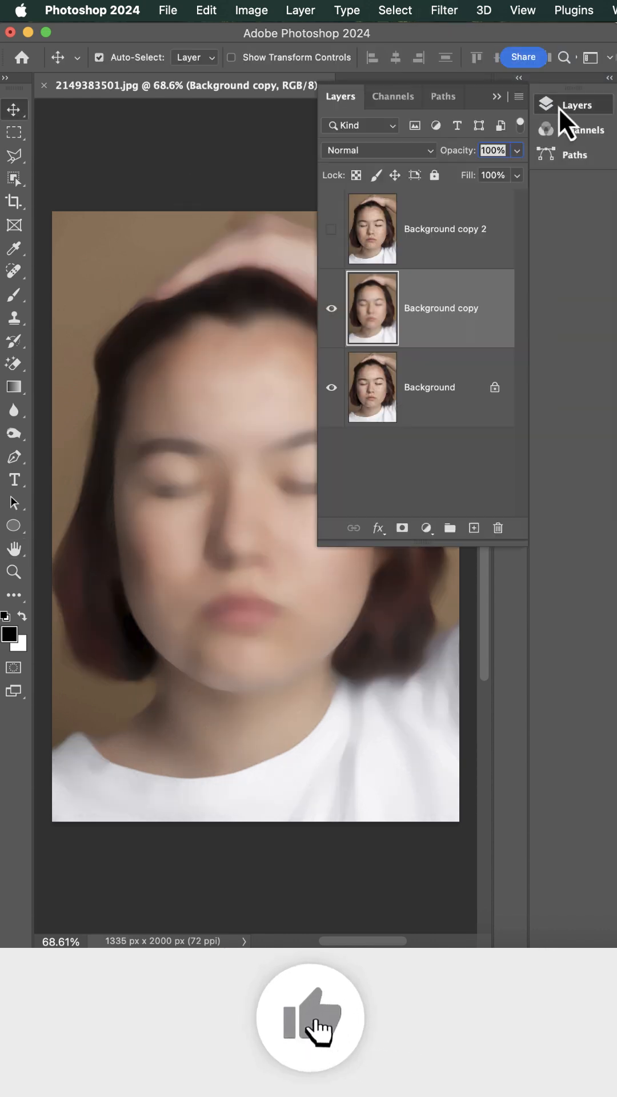
- Fill a new Layer 1 with 50% gray, add 4% uniform monochromatic noise, blend in Overlay
{"action": "left_click", "coordinate": [205, 10]}
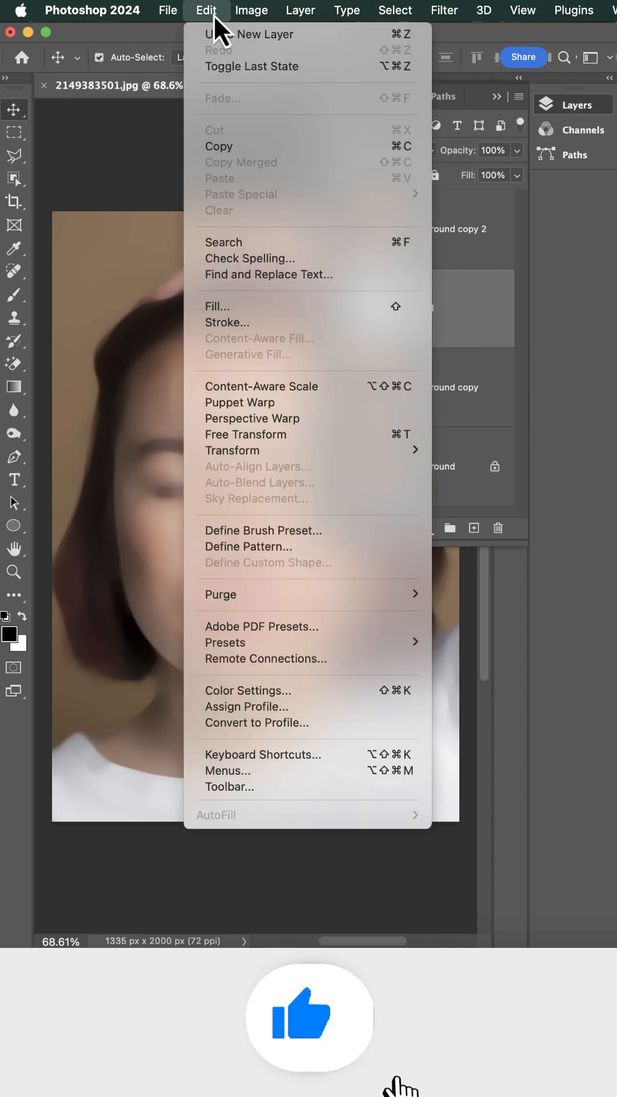
{"action": "left_click", "coordinate": [217, 306]}
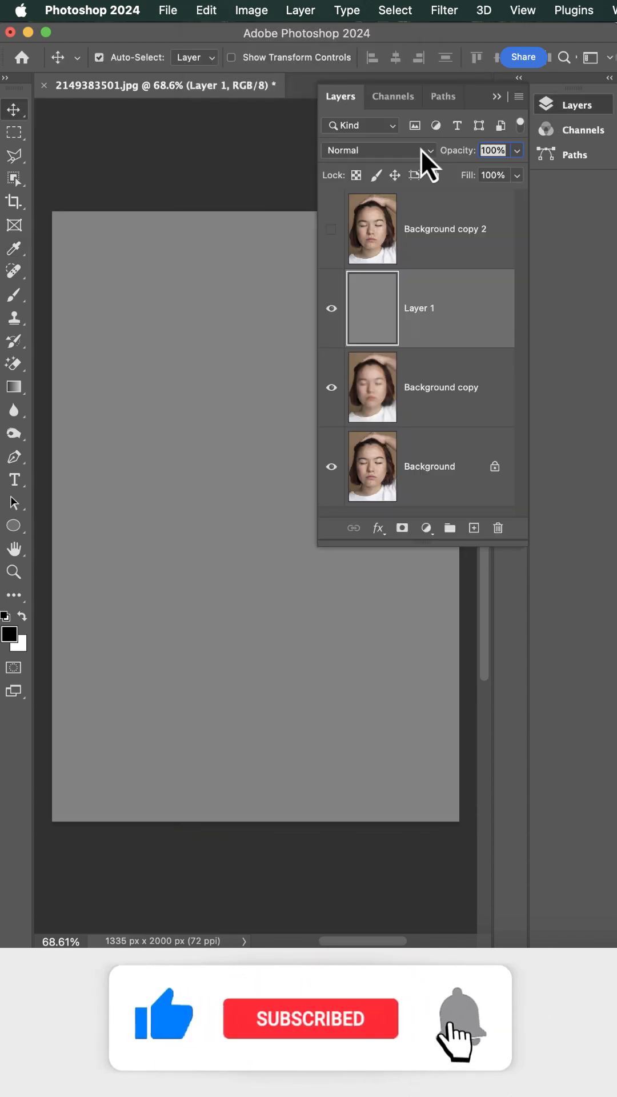
{"action": "left_click", "coordinate": [379, 150]}
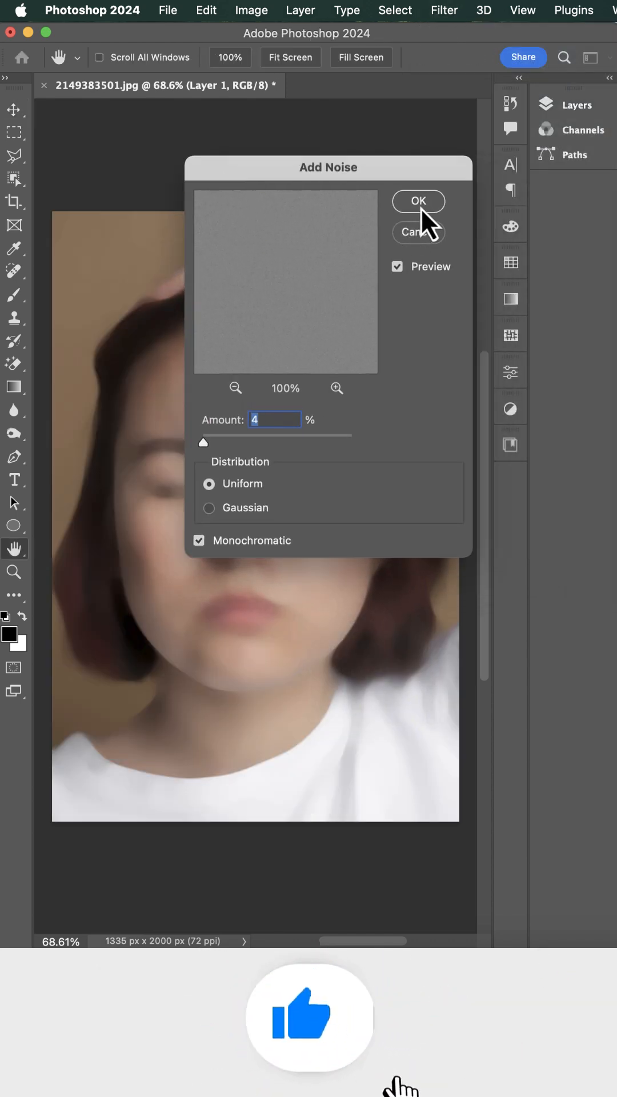
{"action": "left_click", "coordinate": [419, 201]}
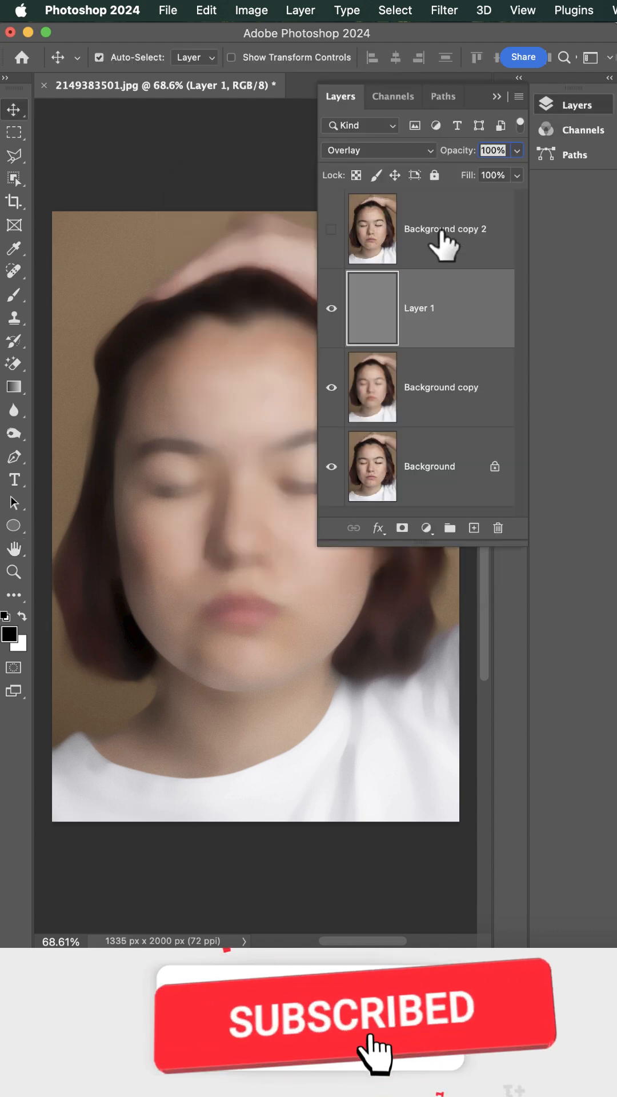
- Group the blur and noise layers as Group 1 and split its underlying Blend If at 0/147 and 176/255
{"action": "left_click", "coordinate": [444, 10]}
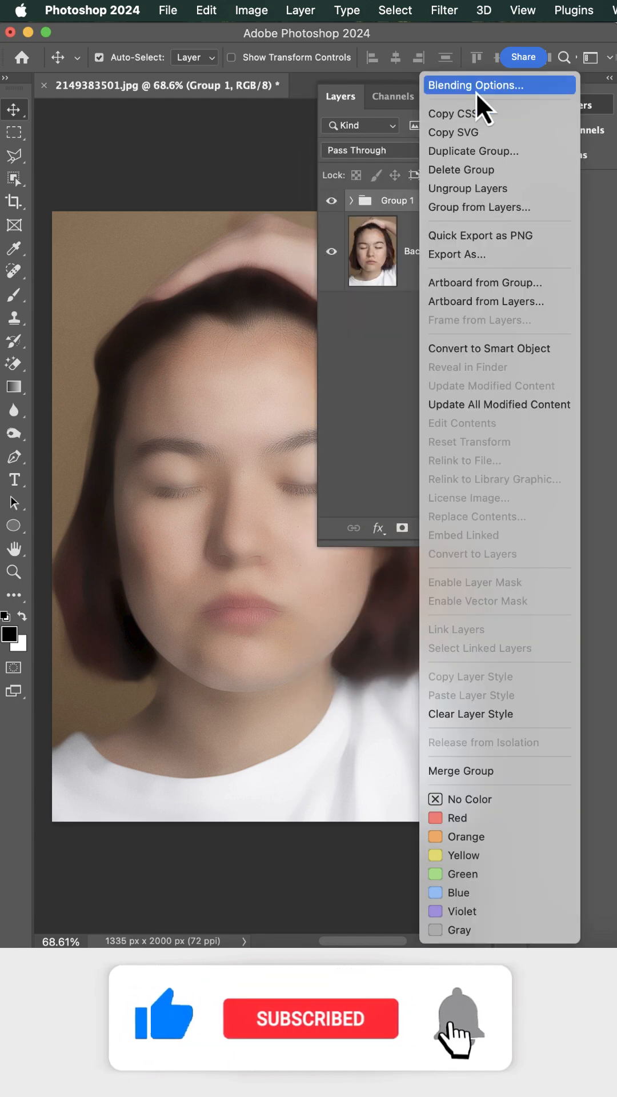
{"action": "left_click", "coordinate": [475, 85]}
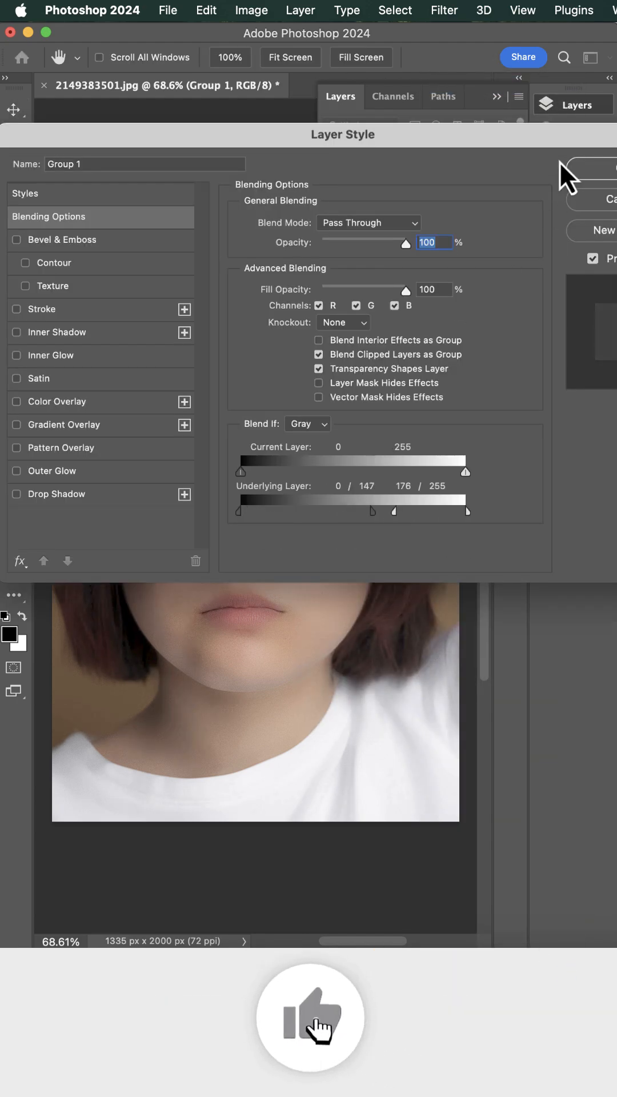
- Add a white layer mask to Group 1 and bring up the Select menu commands
{"action": "left_click", "coordinate": [400, 527]}
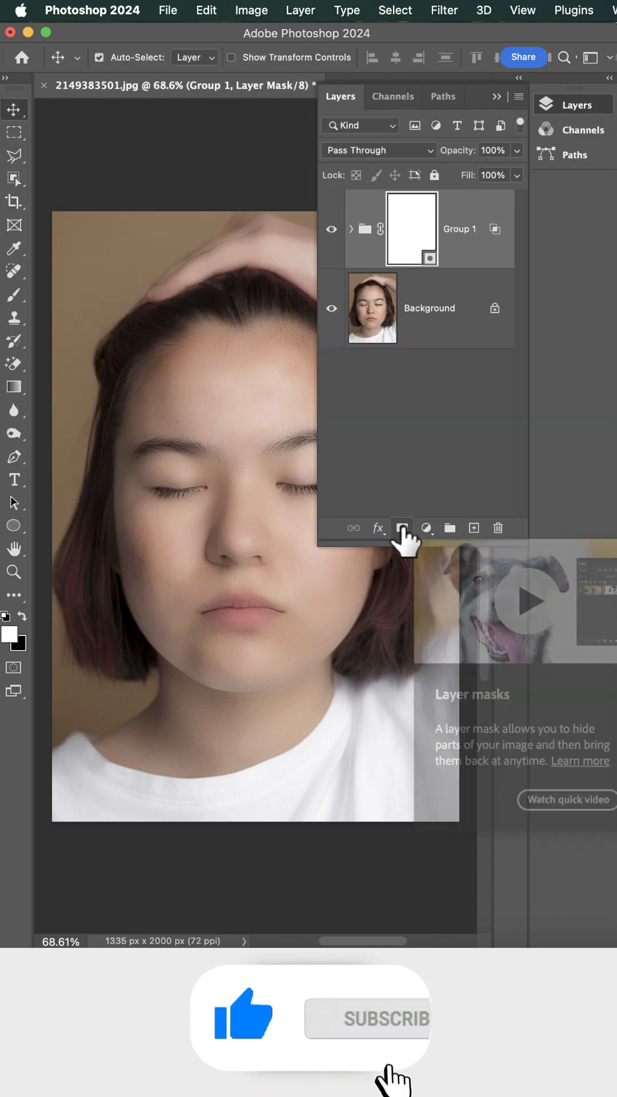
{"action": "left_click", "coordinate": [395, 10]}
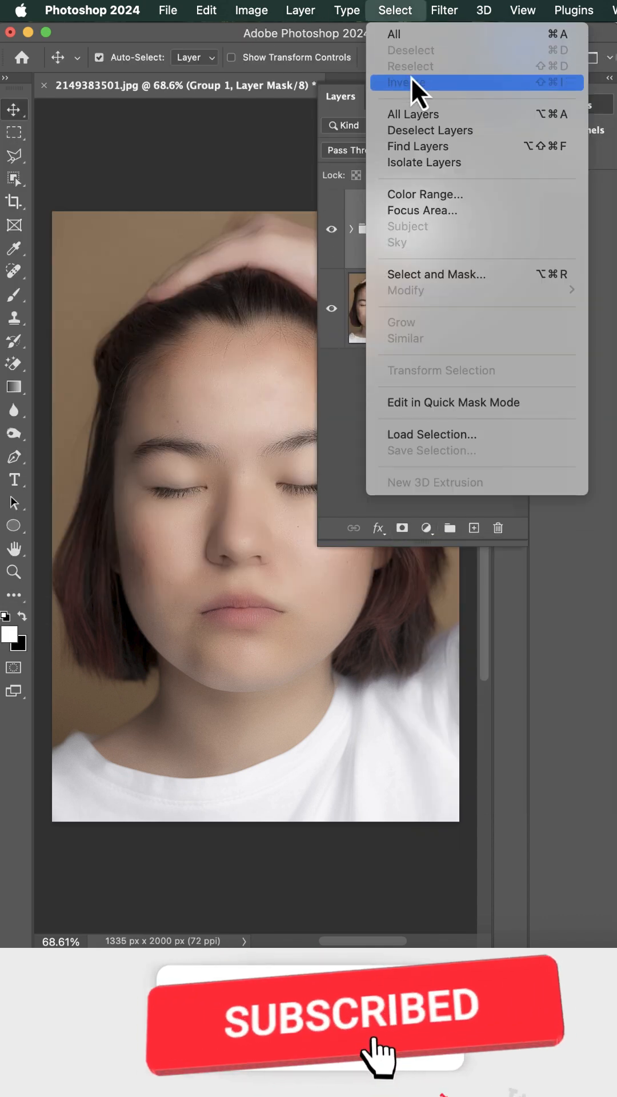
{"action": "mouse_move", "coordinate": [224, 248]}
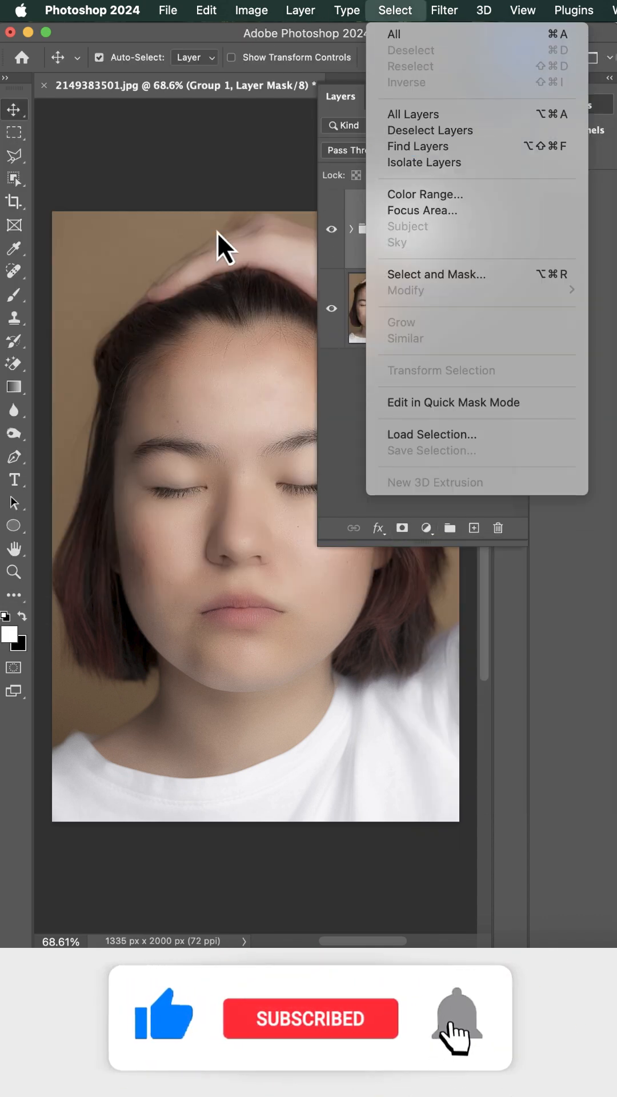